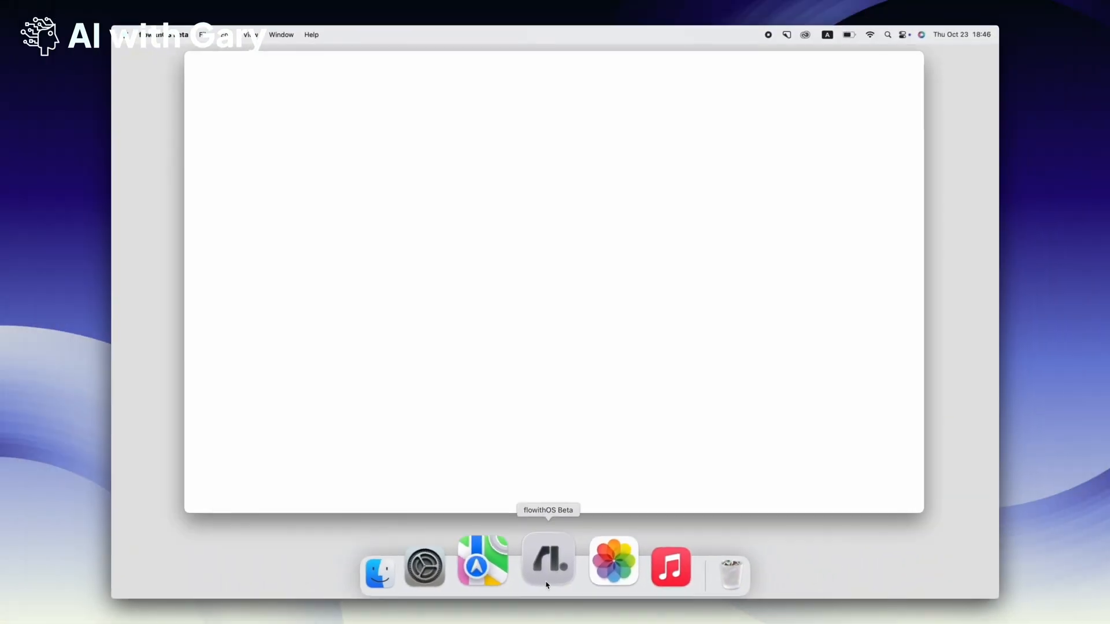
Launch FlowithOS from the dock and start the Veo3 video upload task
left_click(548, 561)
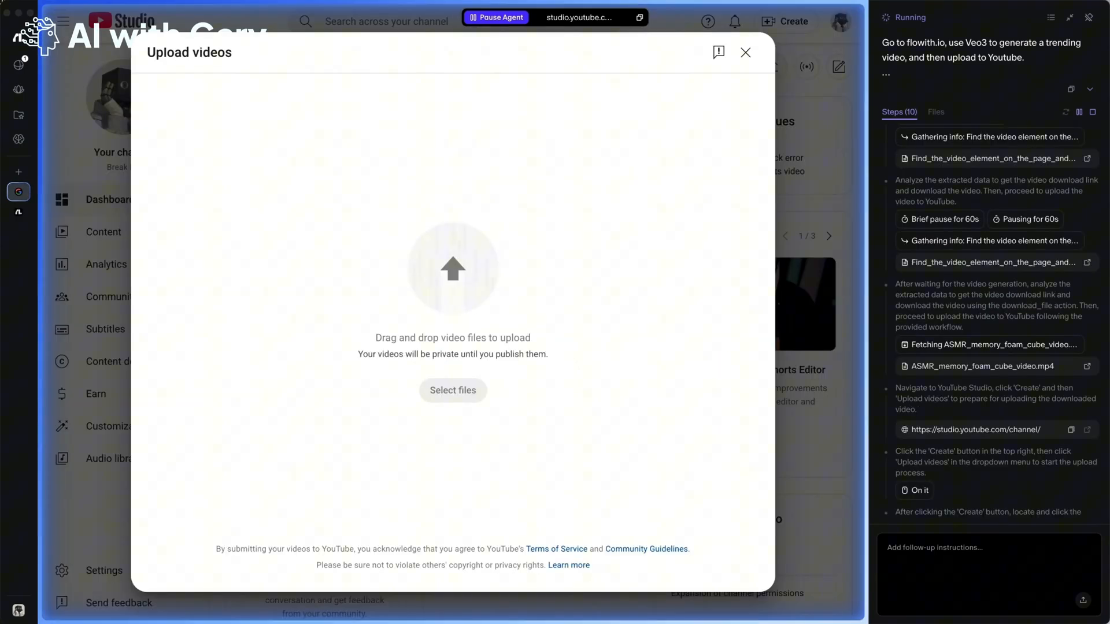
left_click(452, 390)
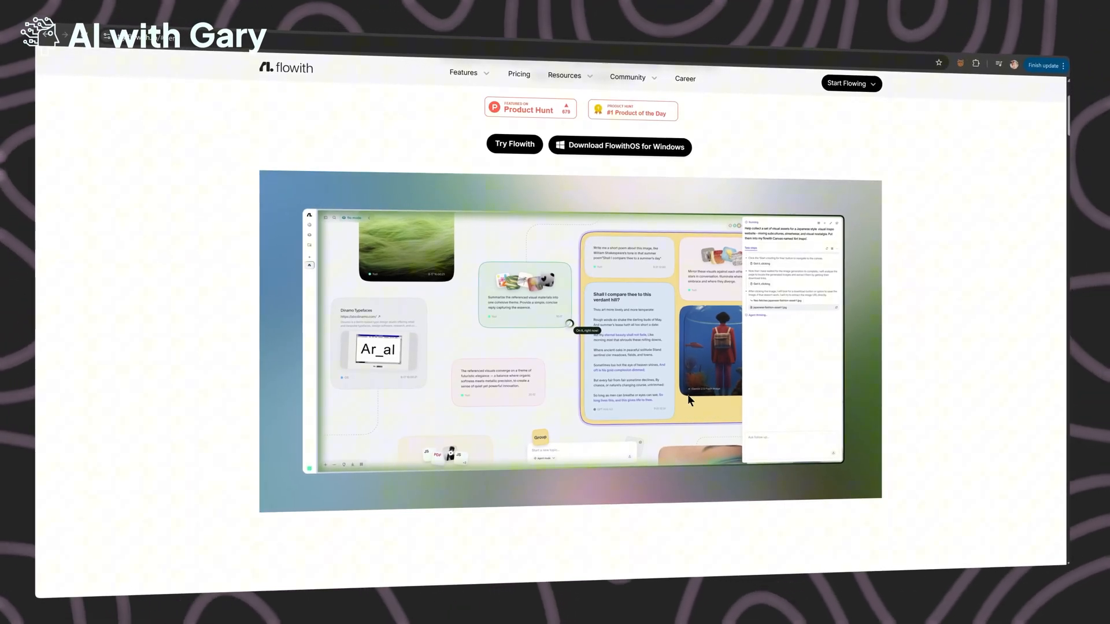
Scroll back up the flowith.io homepage
scroll("up", 3)
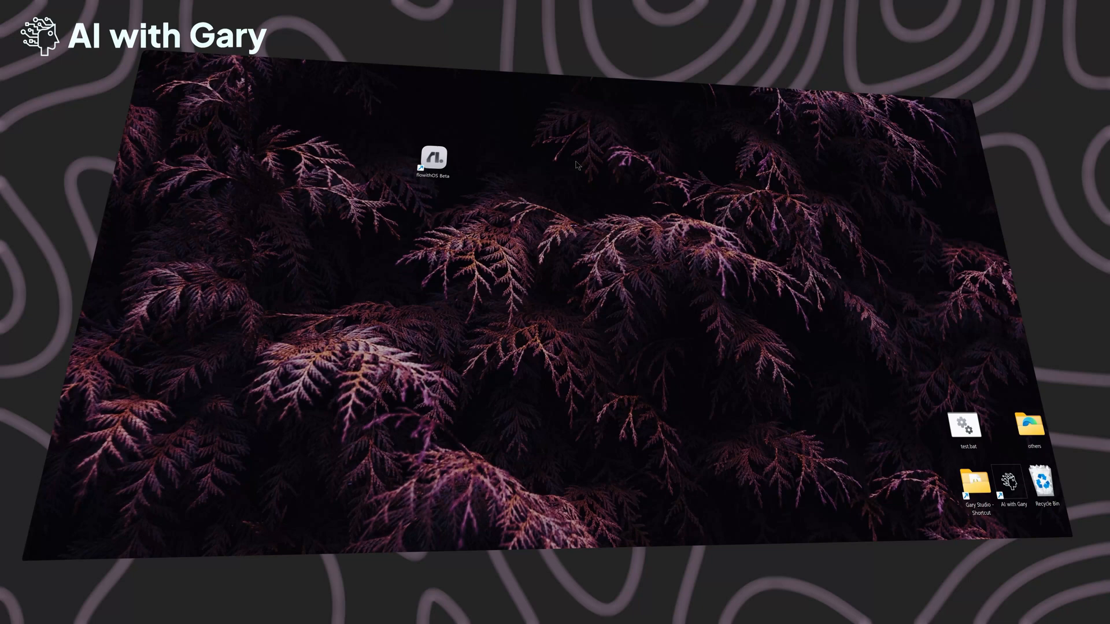
Launch FlowithOS Beta from the desktop shortcut and sign in with GitHub
double_click(431, 158)
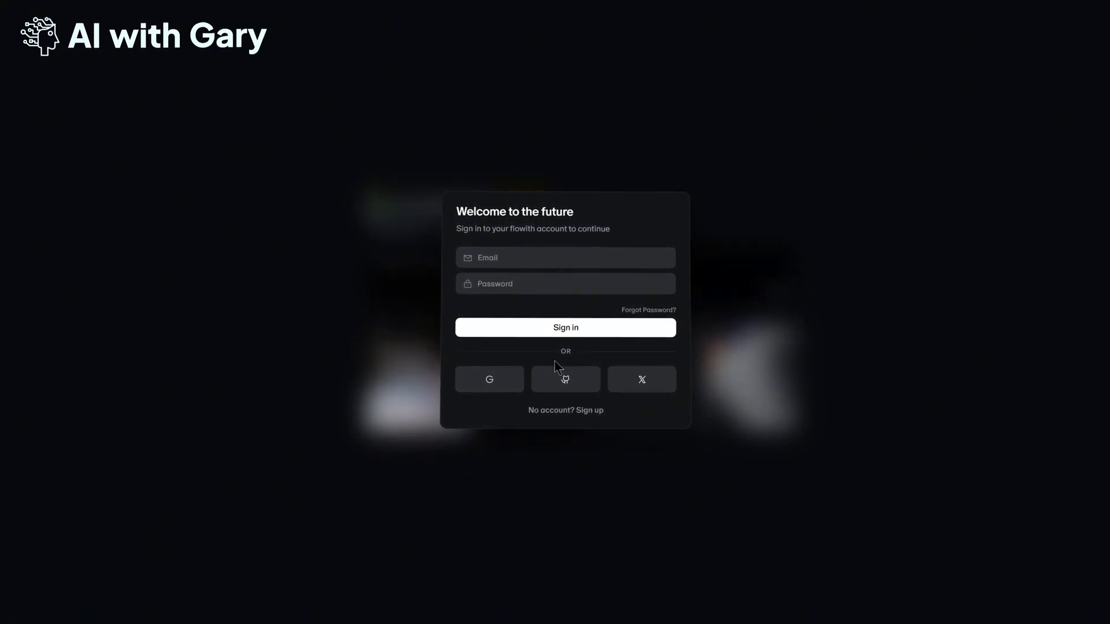
mouse_move(642, 386)
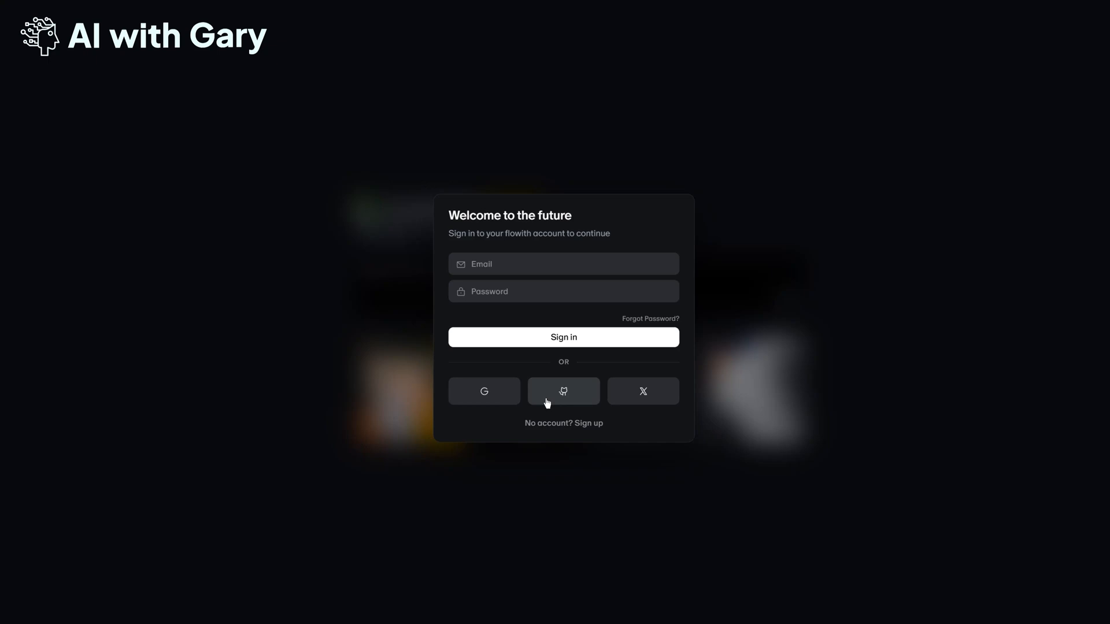
left_click(562, 391)
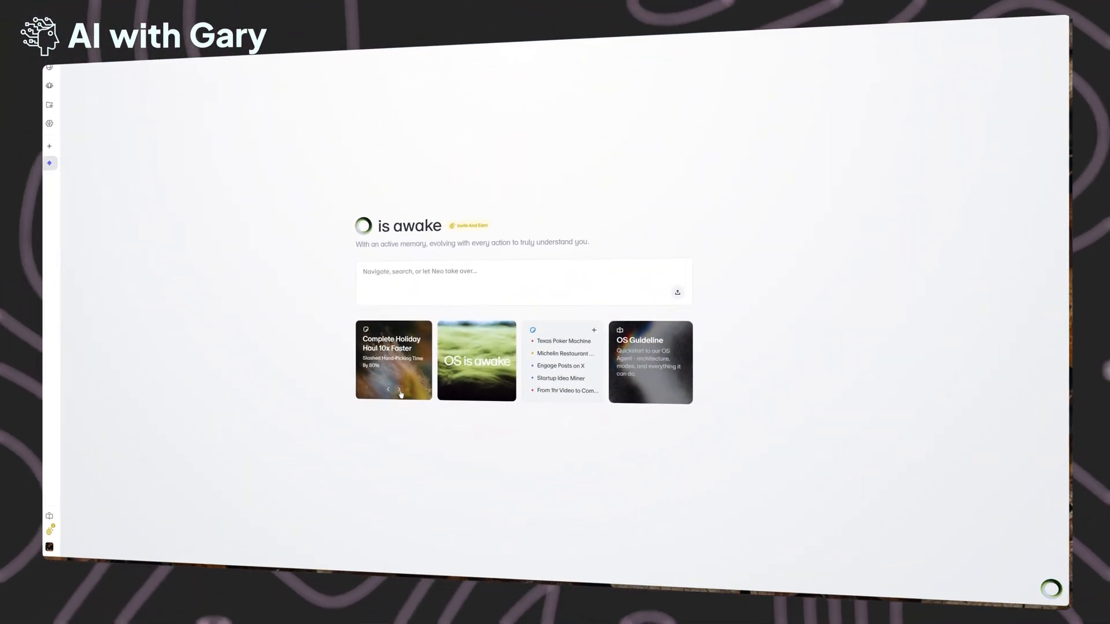
Enter the prompt to quote-repost a trending AI Agent post on X and run it
left_click(388, 389)
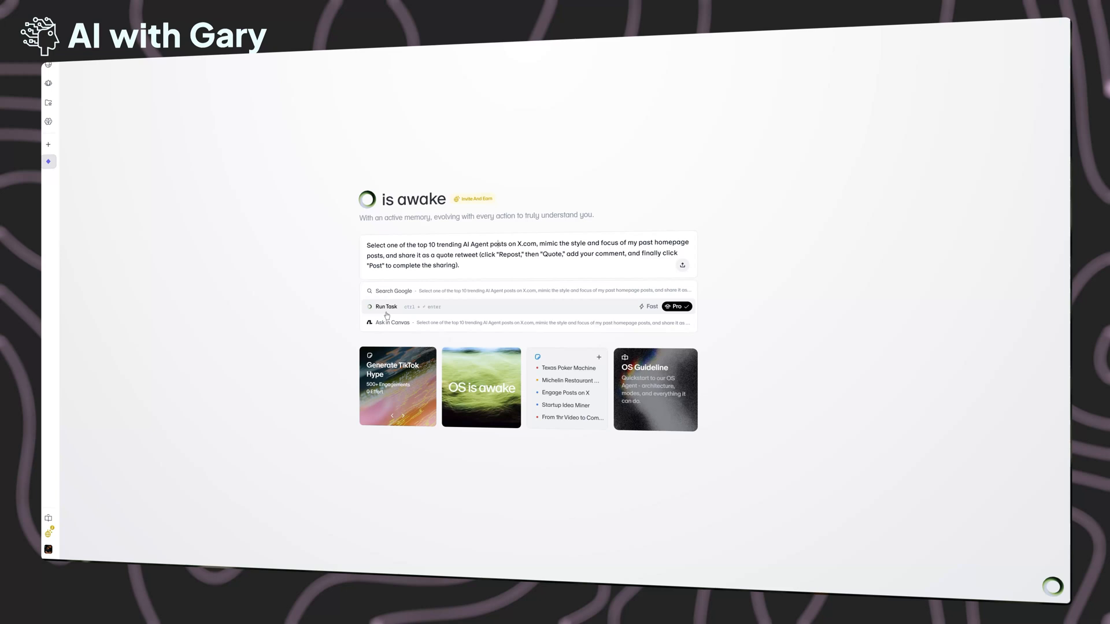
left_click(386, 307)
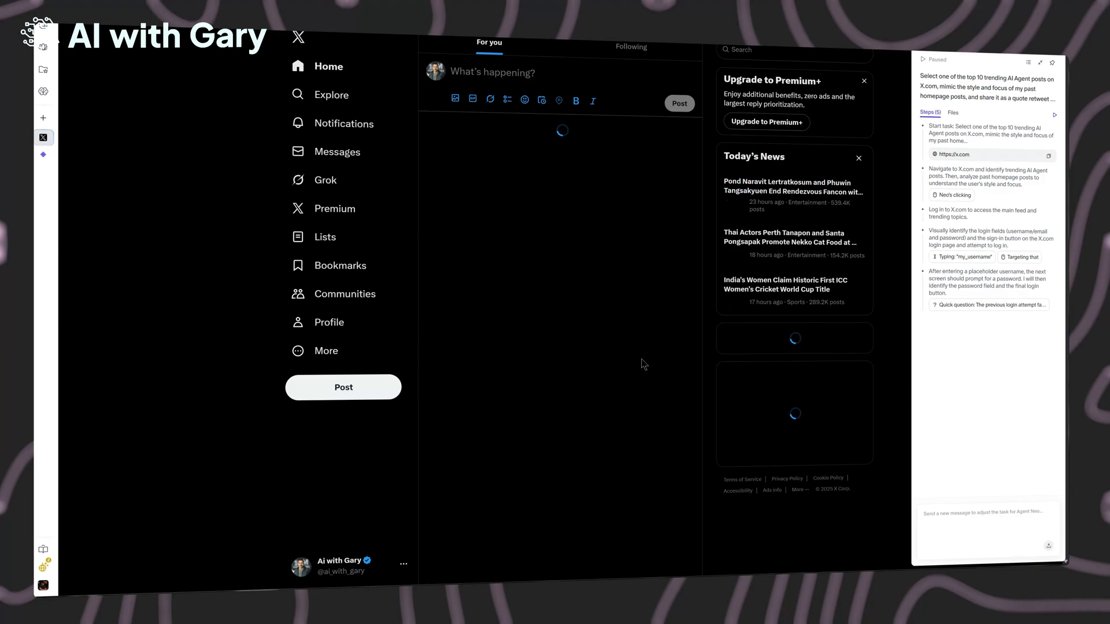
Quote-post an AI agent post with 'This is a great example of AI agents in action!'
left_click(328, 94)
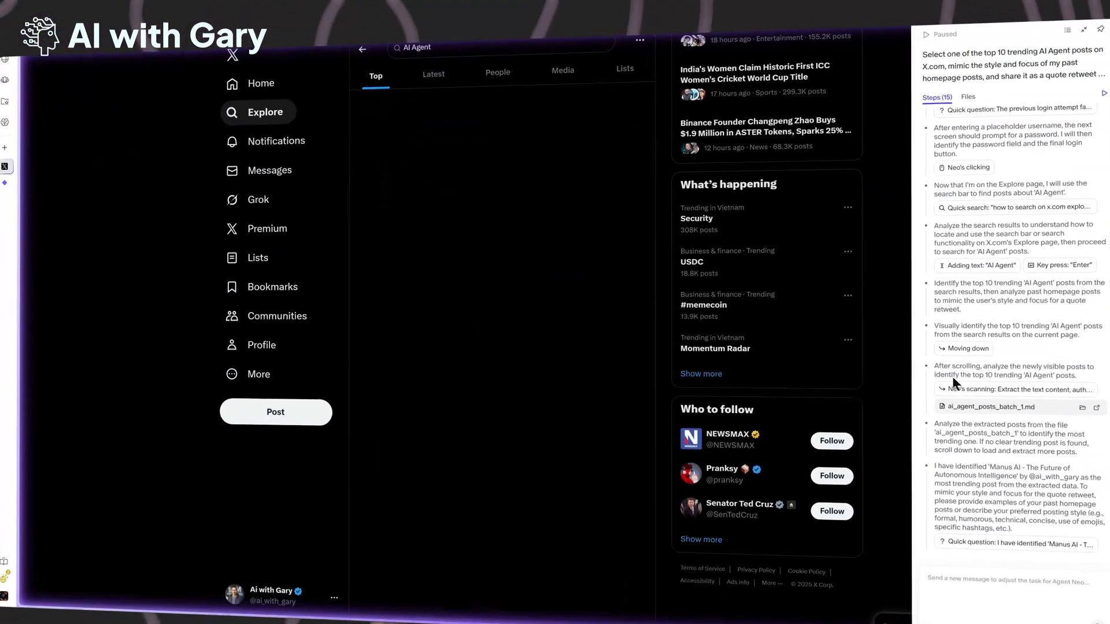
left_click(424, 365)
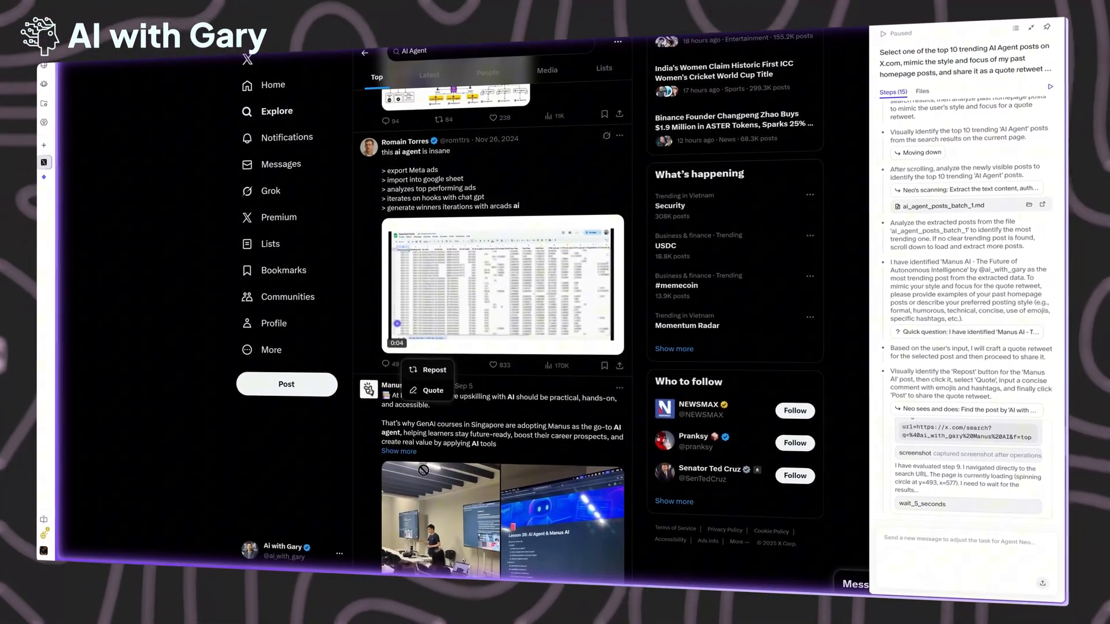
left_click(433, 390)
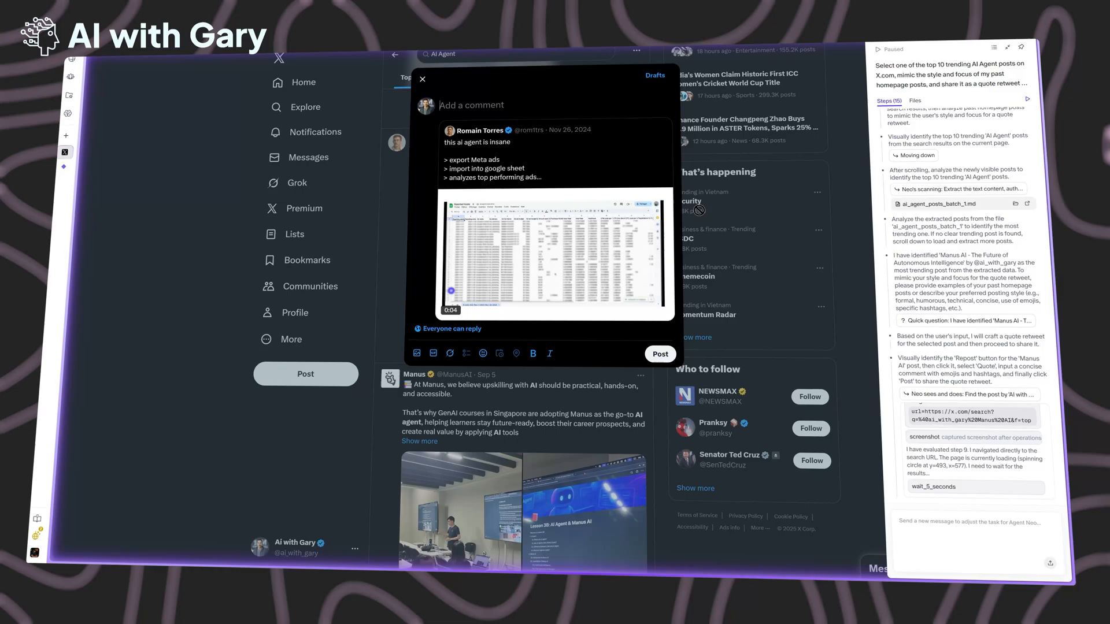
type("This is a great example of AI agents in action! T")
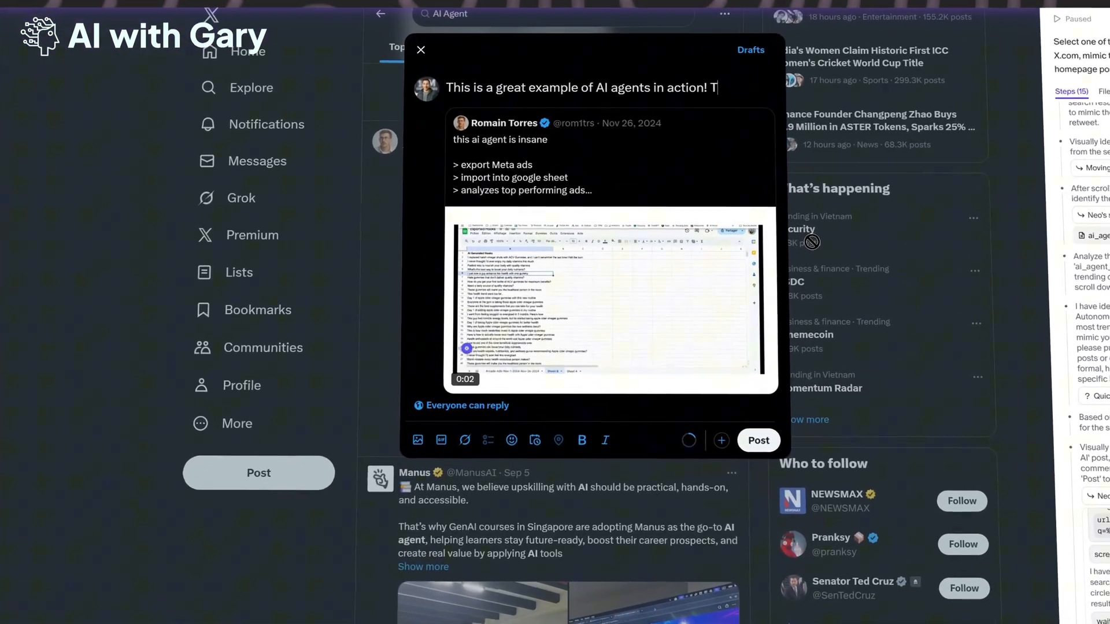
left_click(421, 50)
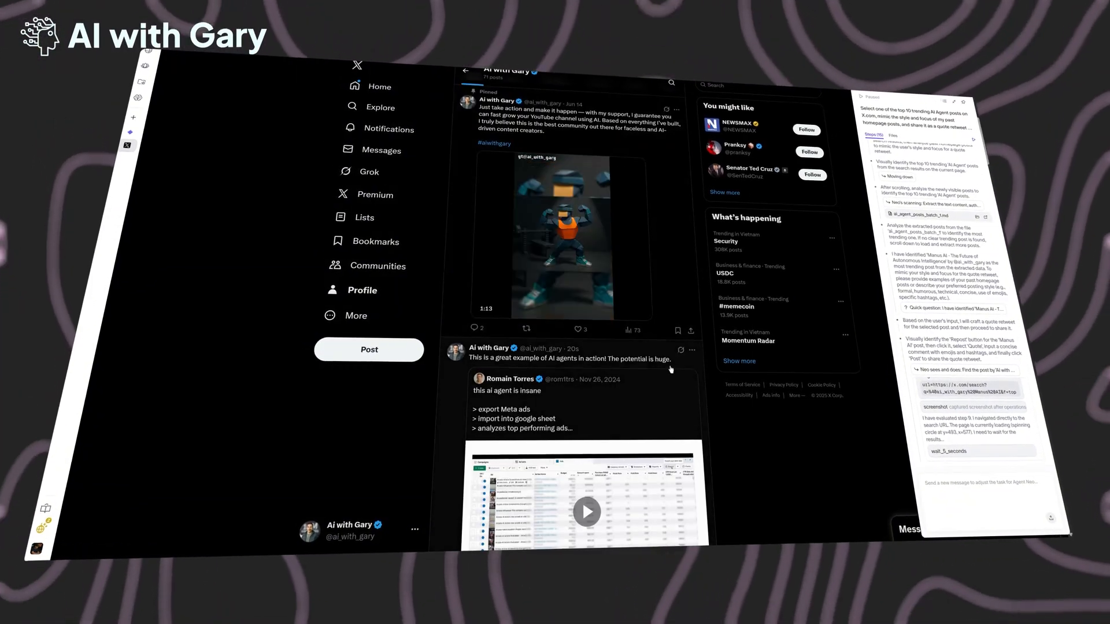
scroll("down", 3)
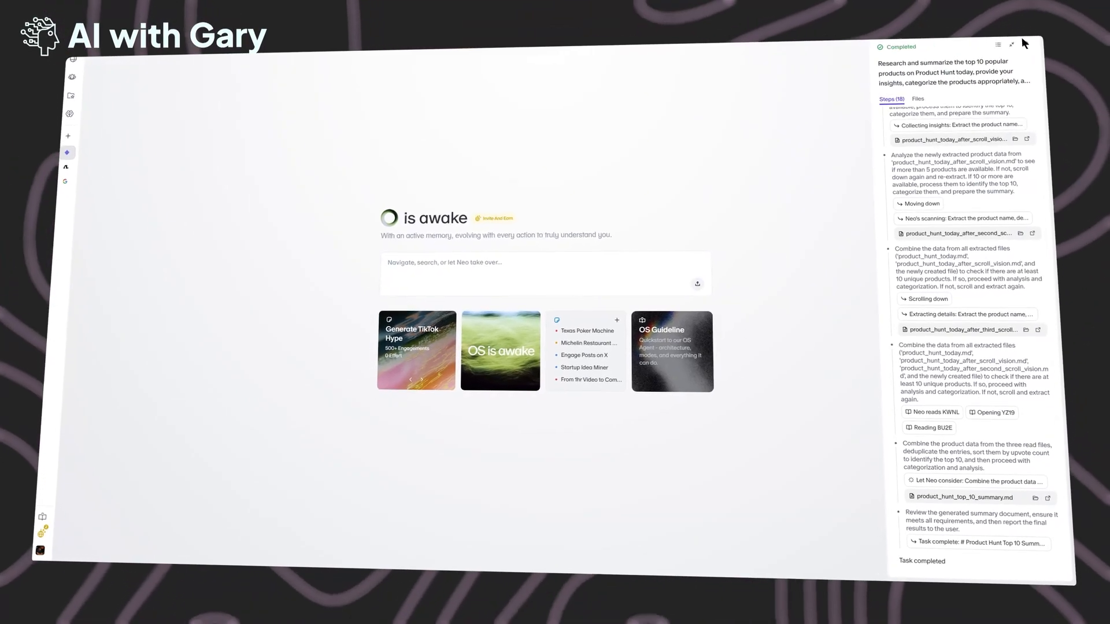
In a new agent prompt, choose the Texas Poker Machine preset from saved presets
left_click(1013, 44)
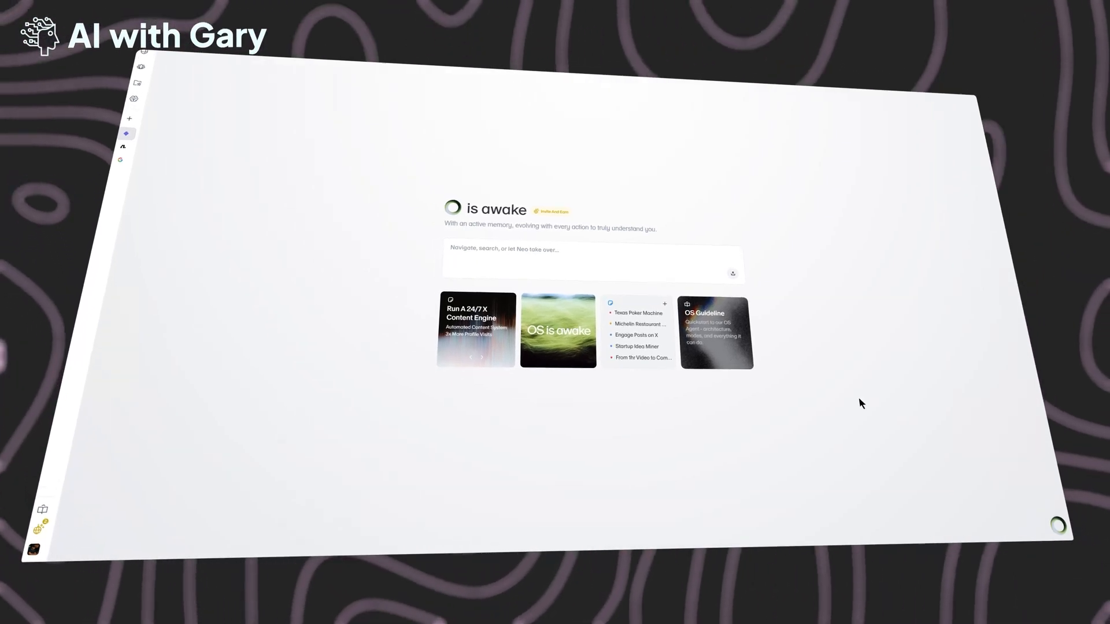
left_click(1075, 526)
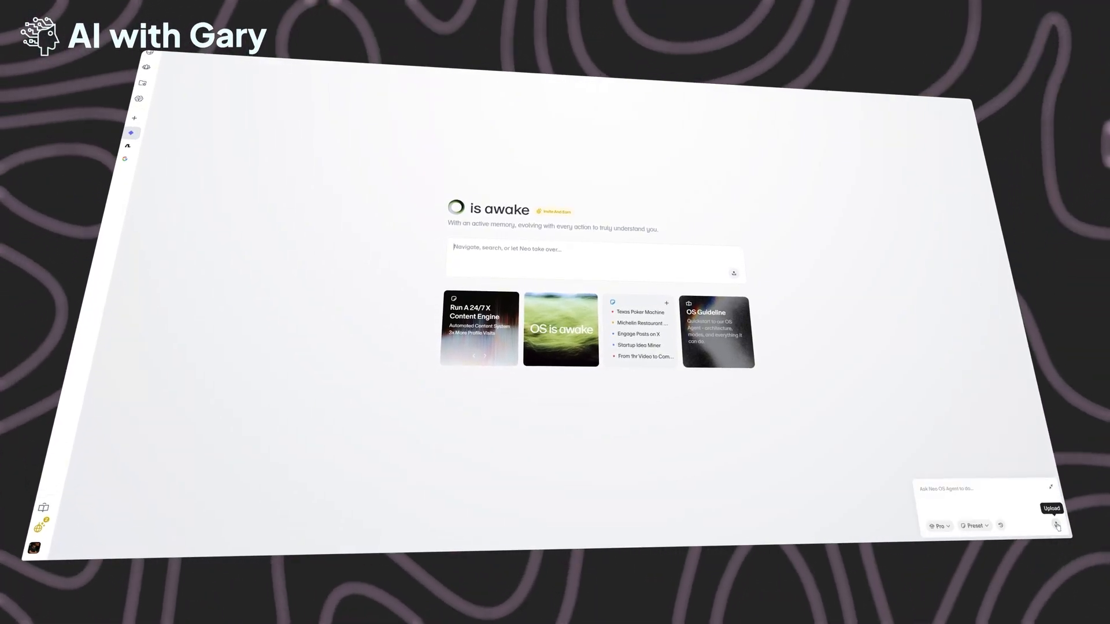
left_click(974, 527)
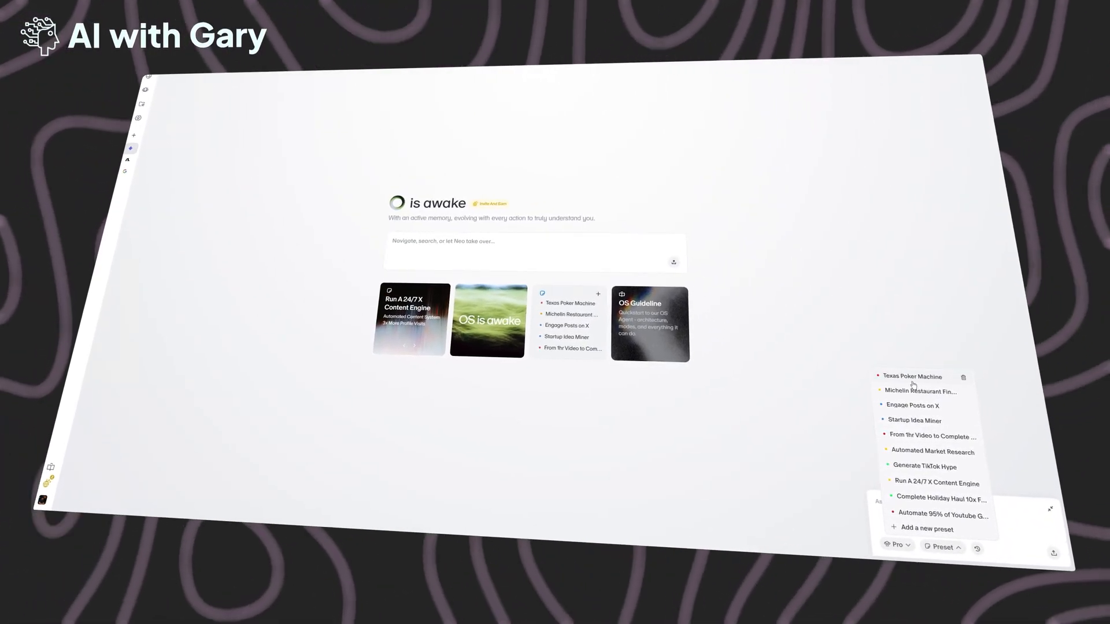
left_click(913, 376)
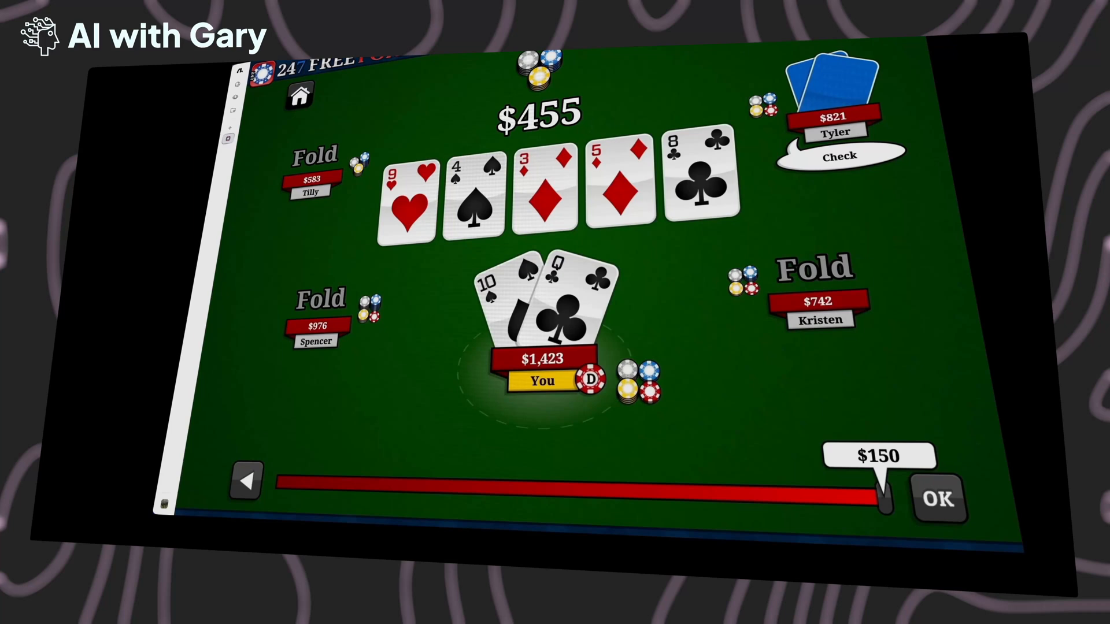
left_click(939, 498)
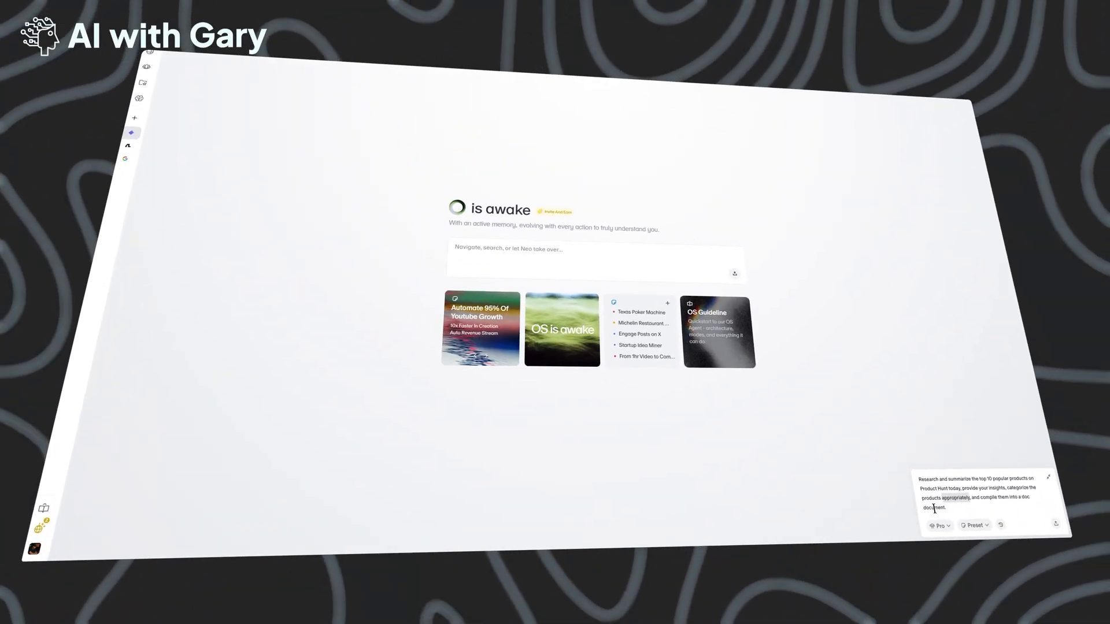
Enter the GTO poker prompt and run it as a second agent task
left_click(1055, 524)
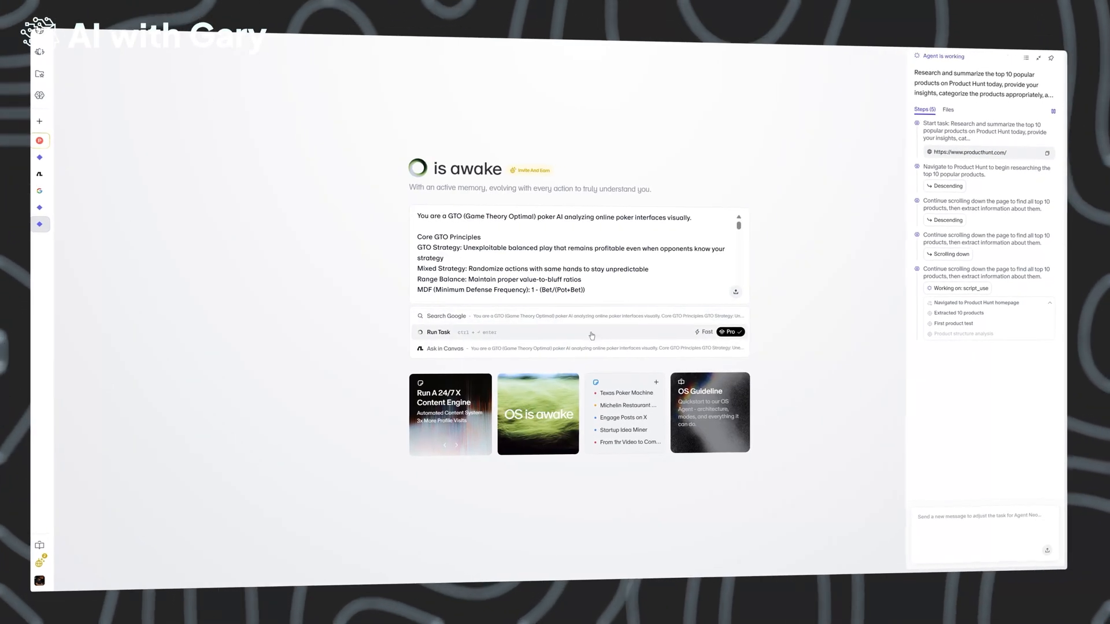
left_click(438, 332)
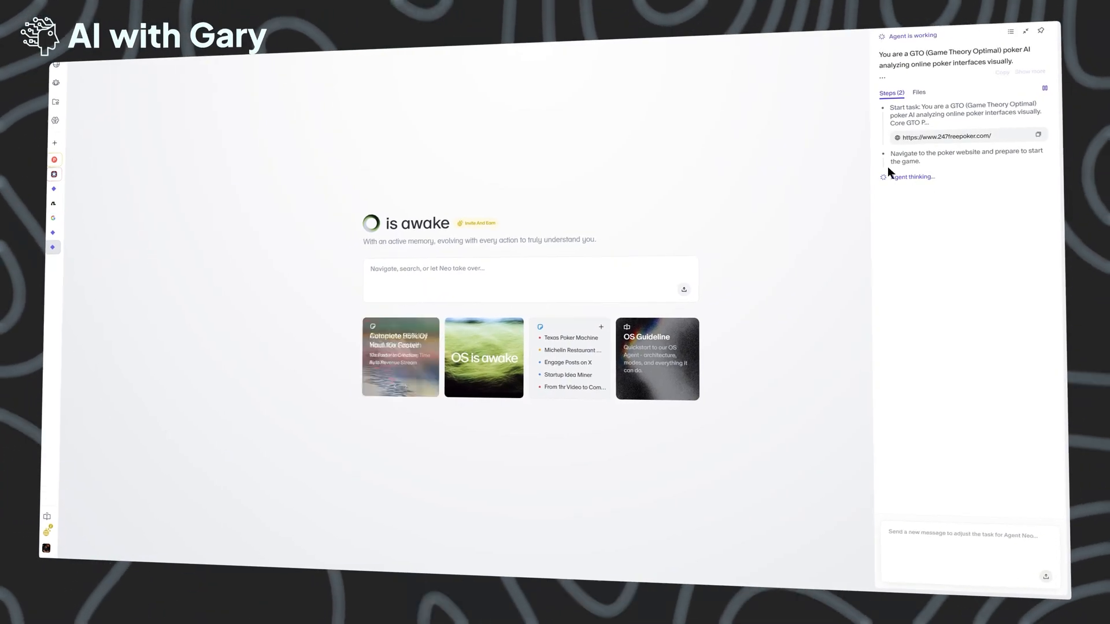
Start a 247 Free Poker game at the Medium level
left_click(942, 136)
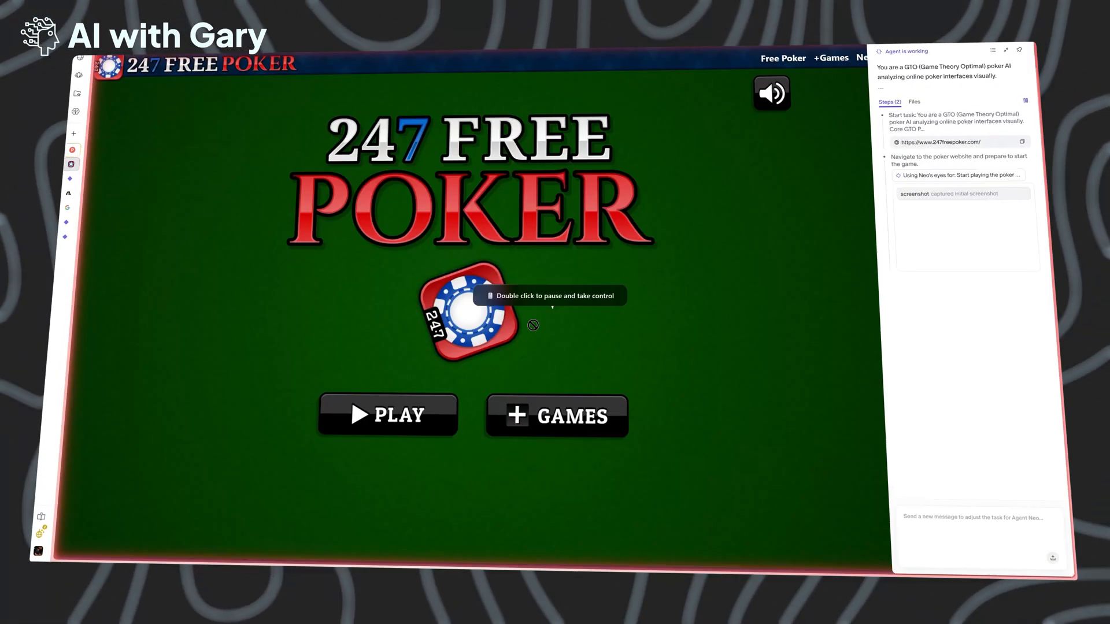
left_click(388, 415)
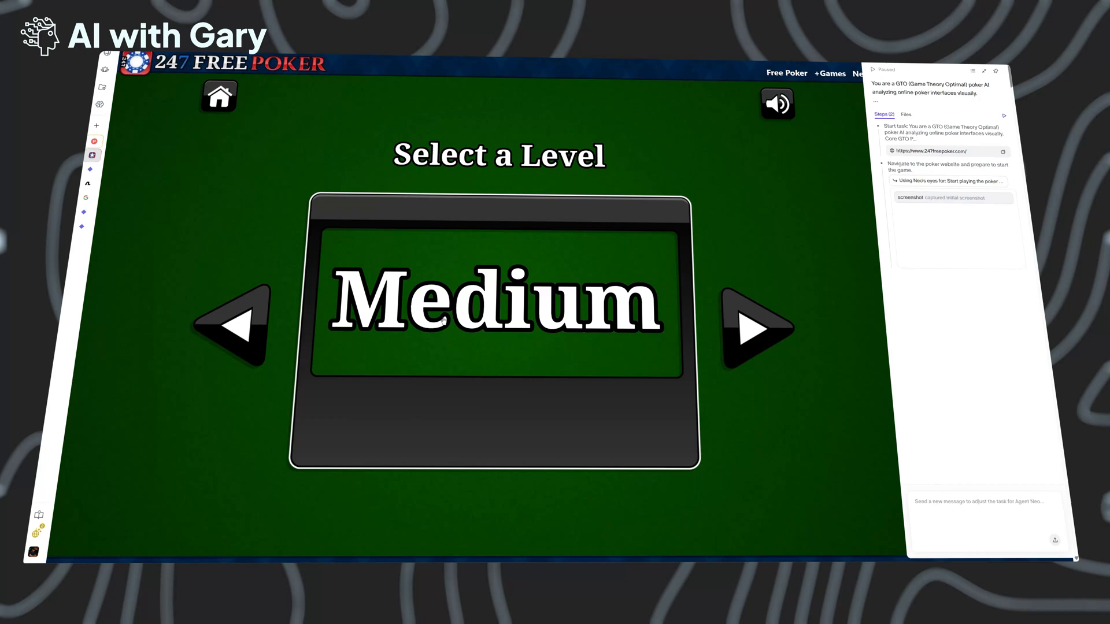
left_click(498, 305)
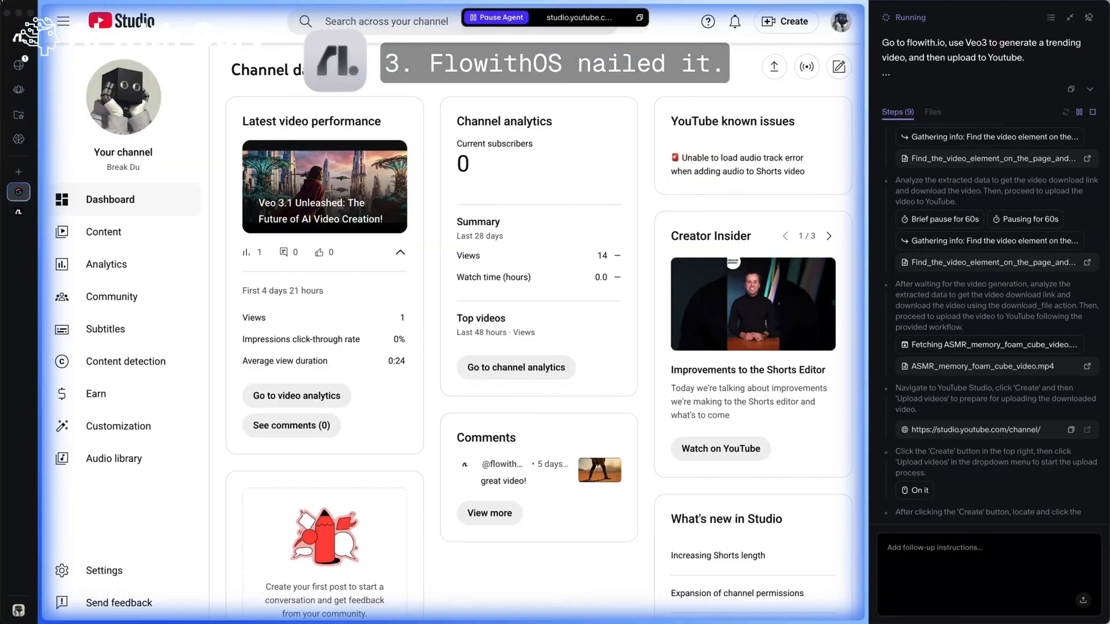
Pass YouTube's copyright checks, then describe four young adults playing soccer on a beach
left_click(785, 22)
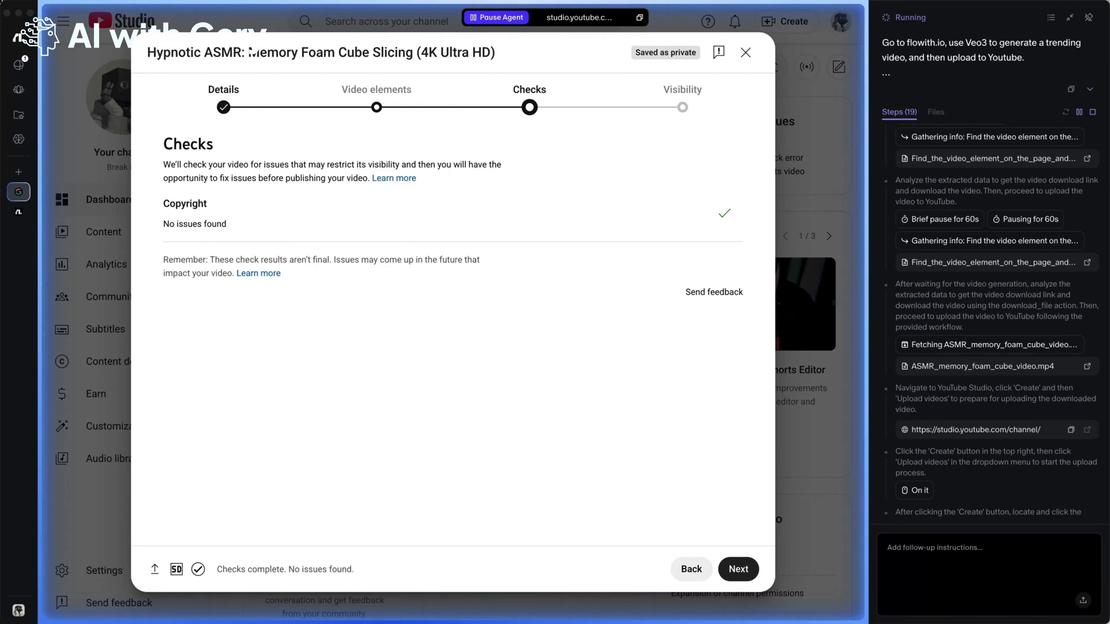
left_click(738, 569)
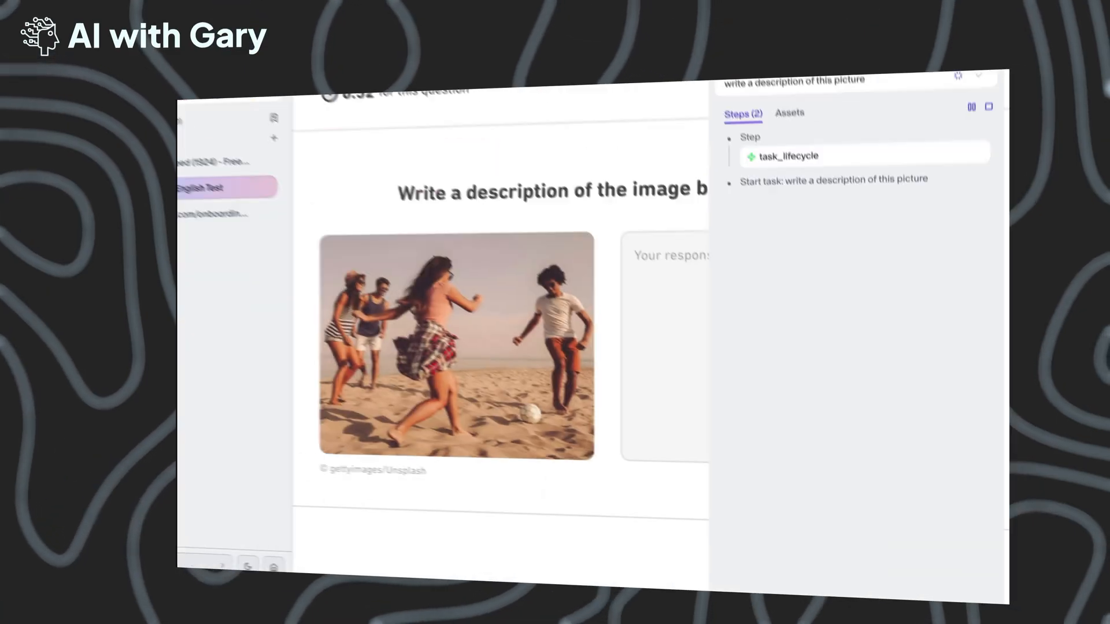
type("A group of four young adults are playing soccer on a sandy beach. The sun appears to be setting, casting a warm ligh")
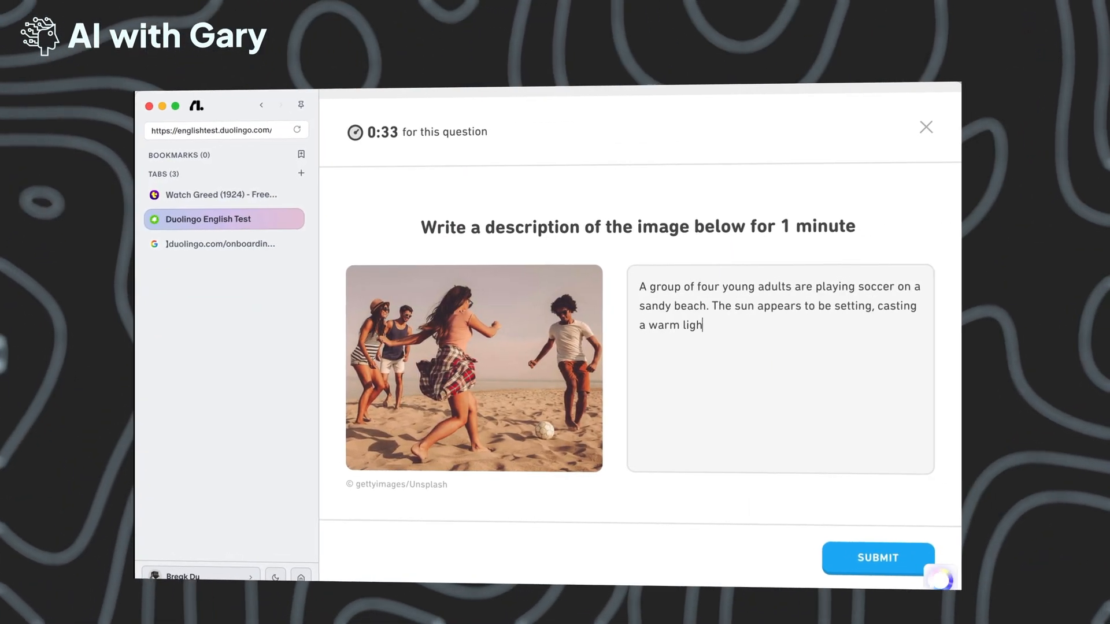